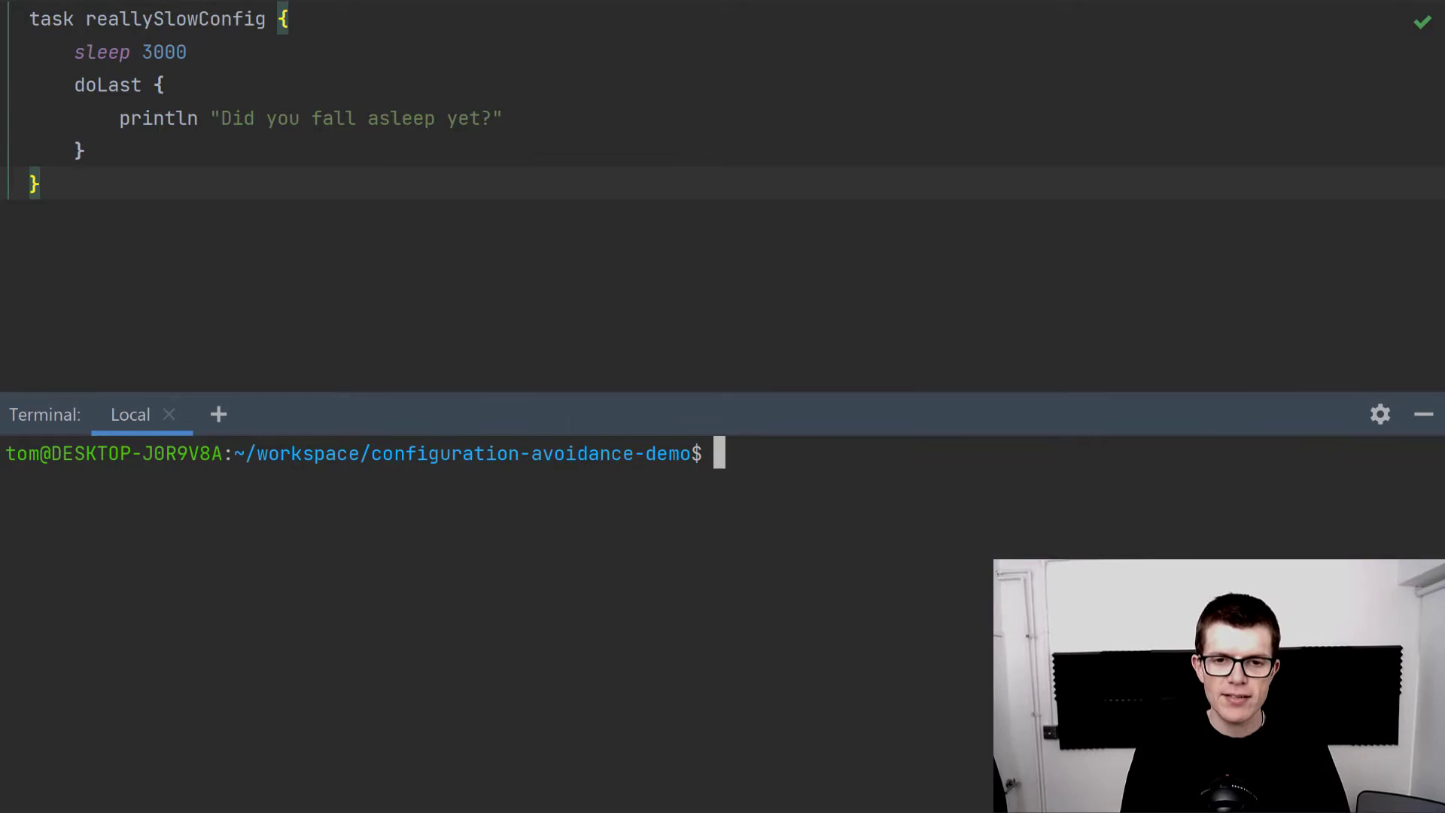
Run ./gradlew reallySlowConfig and then ./gradlew help in the terminal, both building in about 3s.
type("./gradlew")
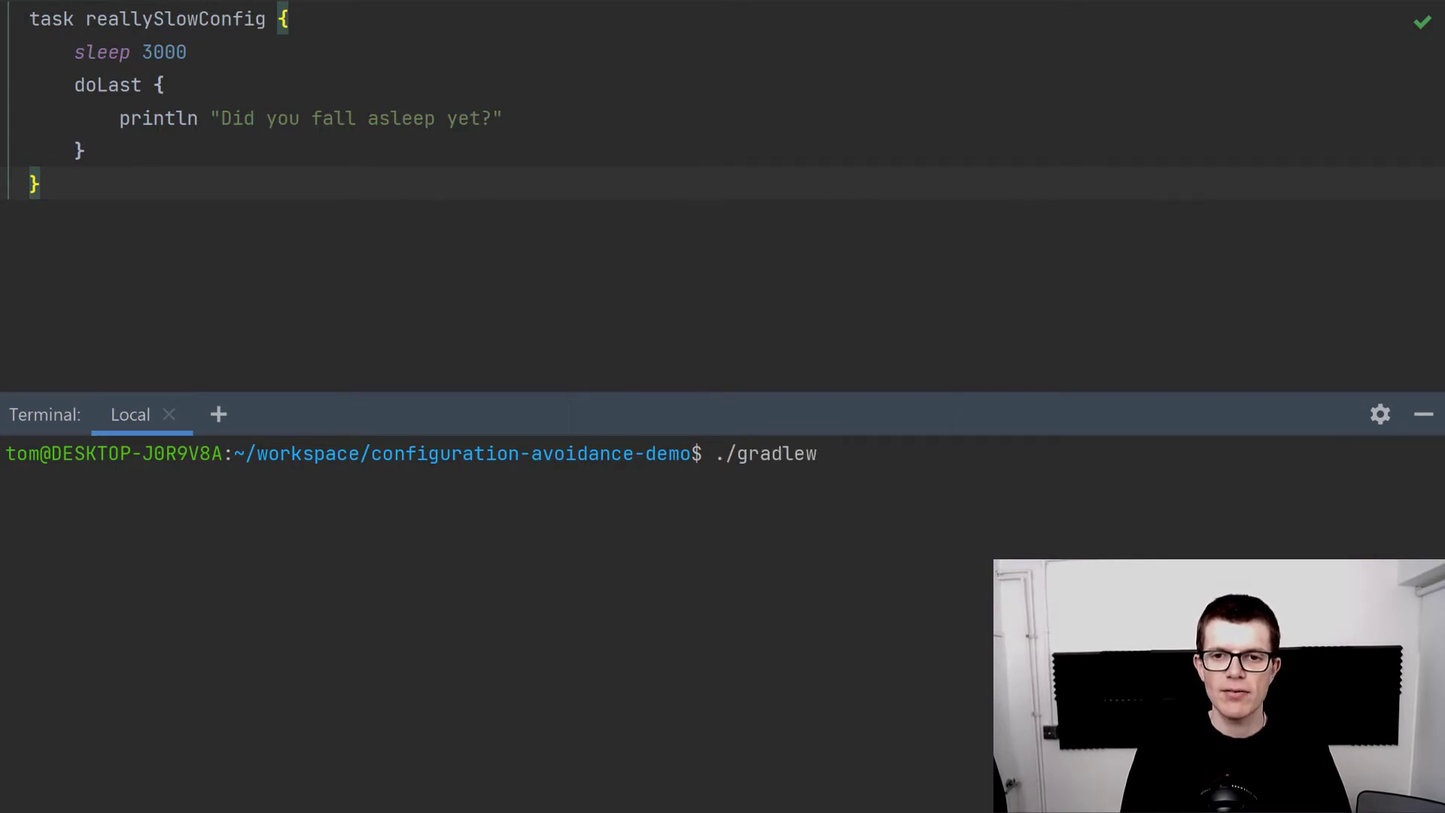
type("reallySlowConfig")
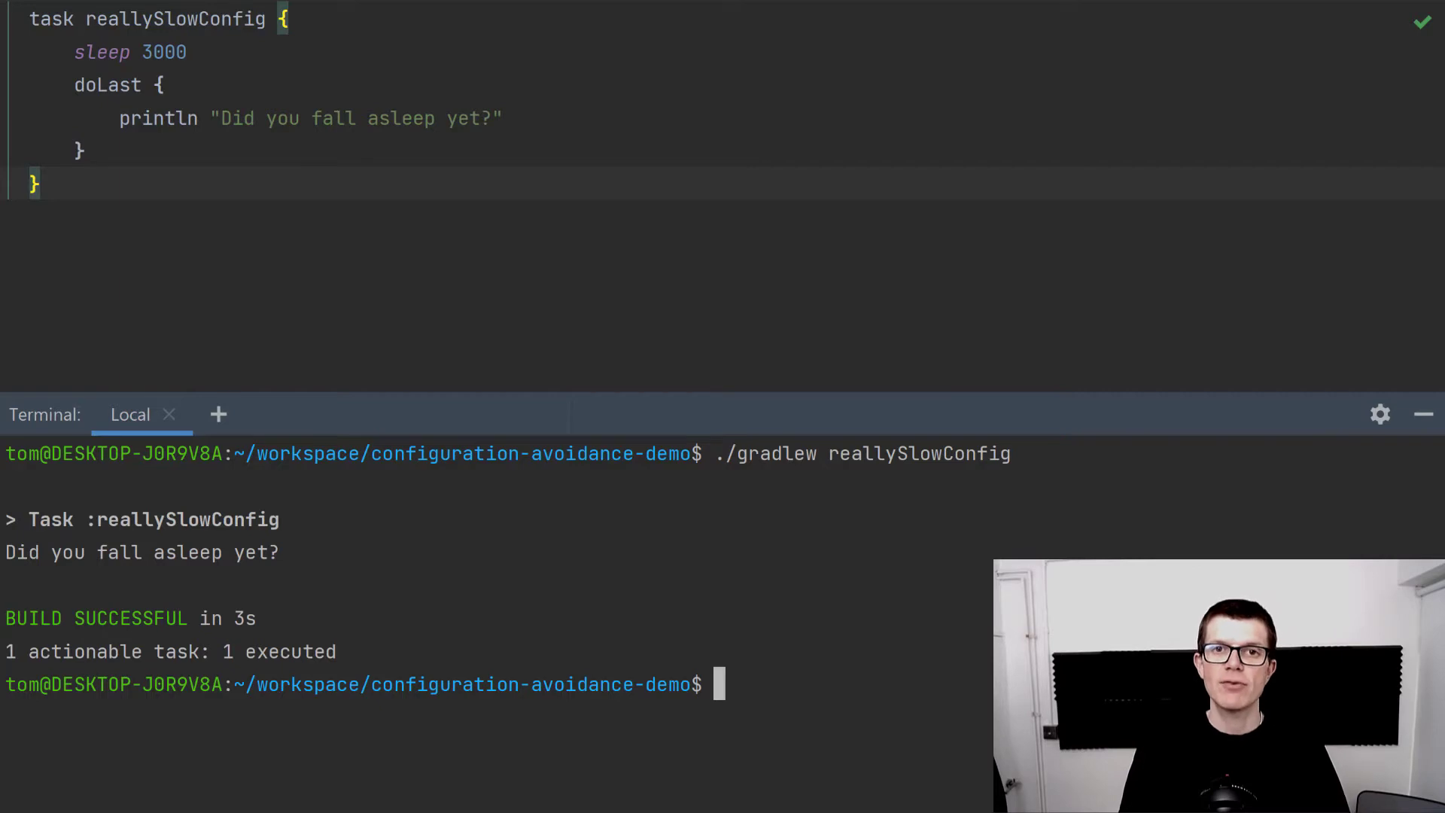
type("./gra")
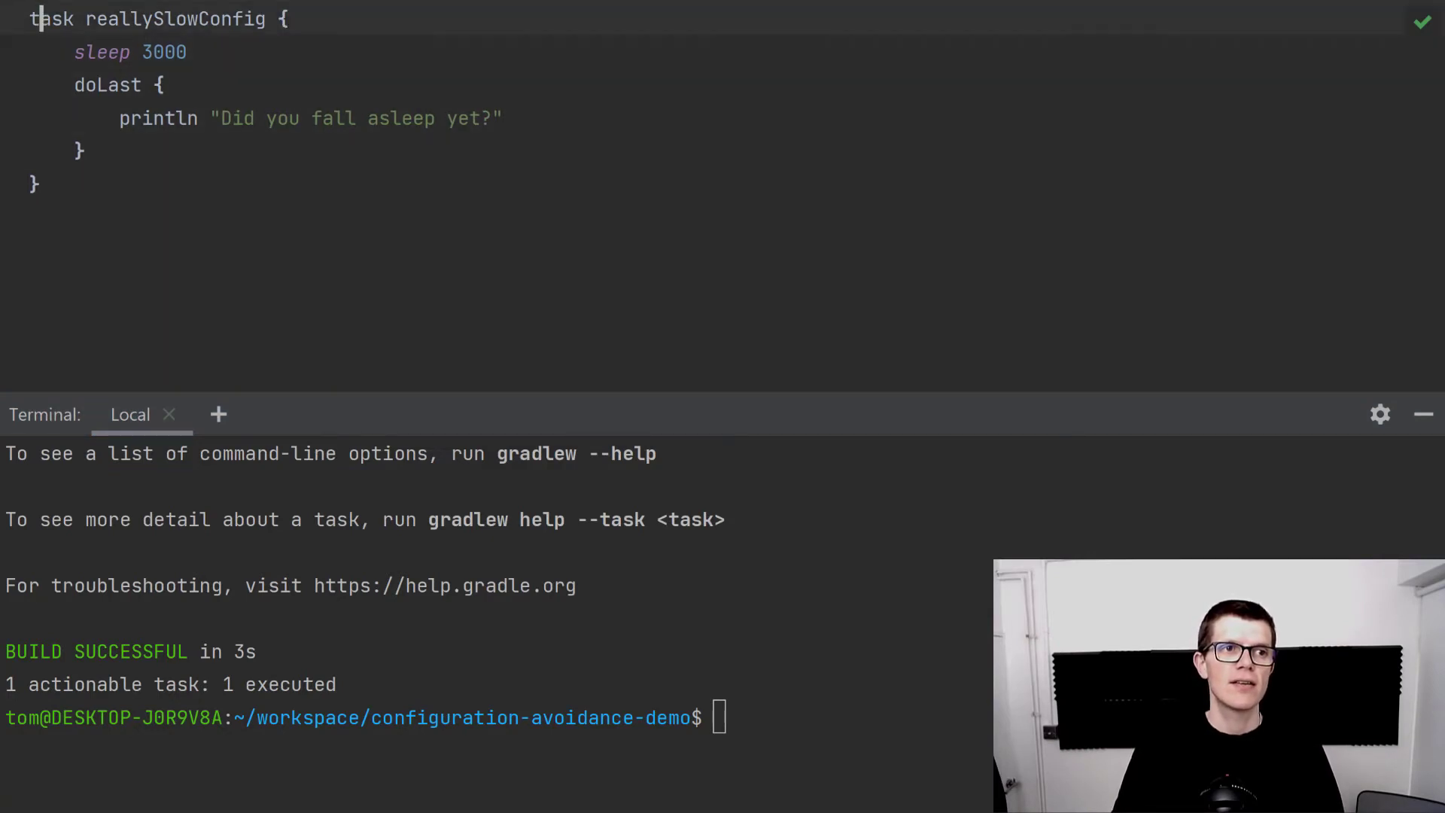
Rewrite the declaration as tasks.register('reallySlowConfig') in build.gradle.
type("tasks.register(")
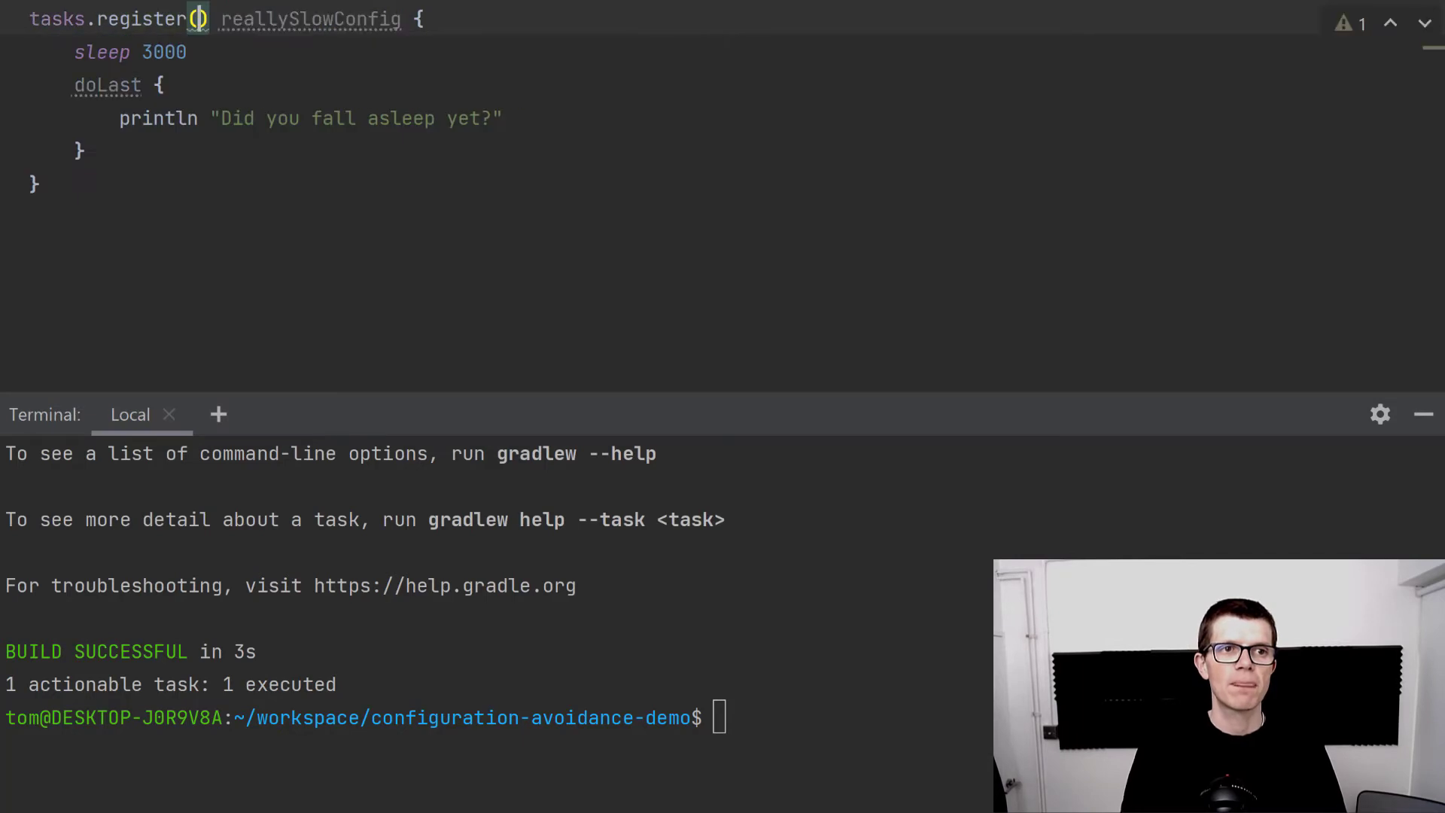
type("'")
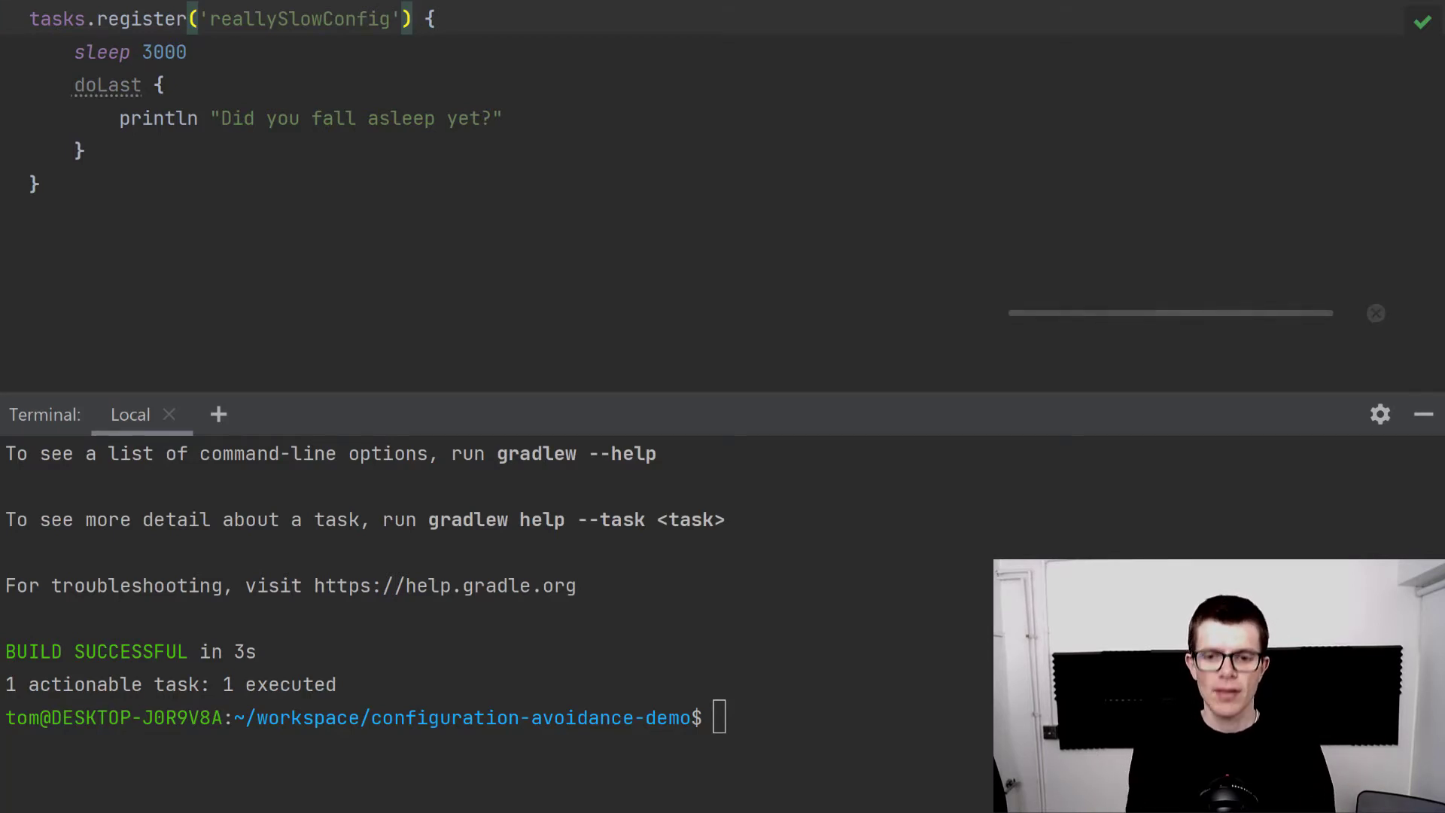
Rerun ./gradlew help (593ms) and then ./gradlew reallySlowConfig (still 3s).
type("./gradlew help")
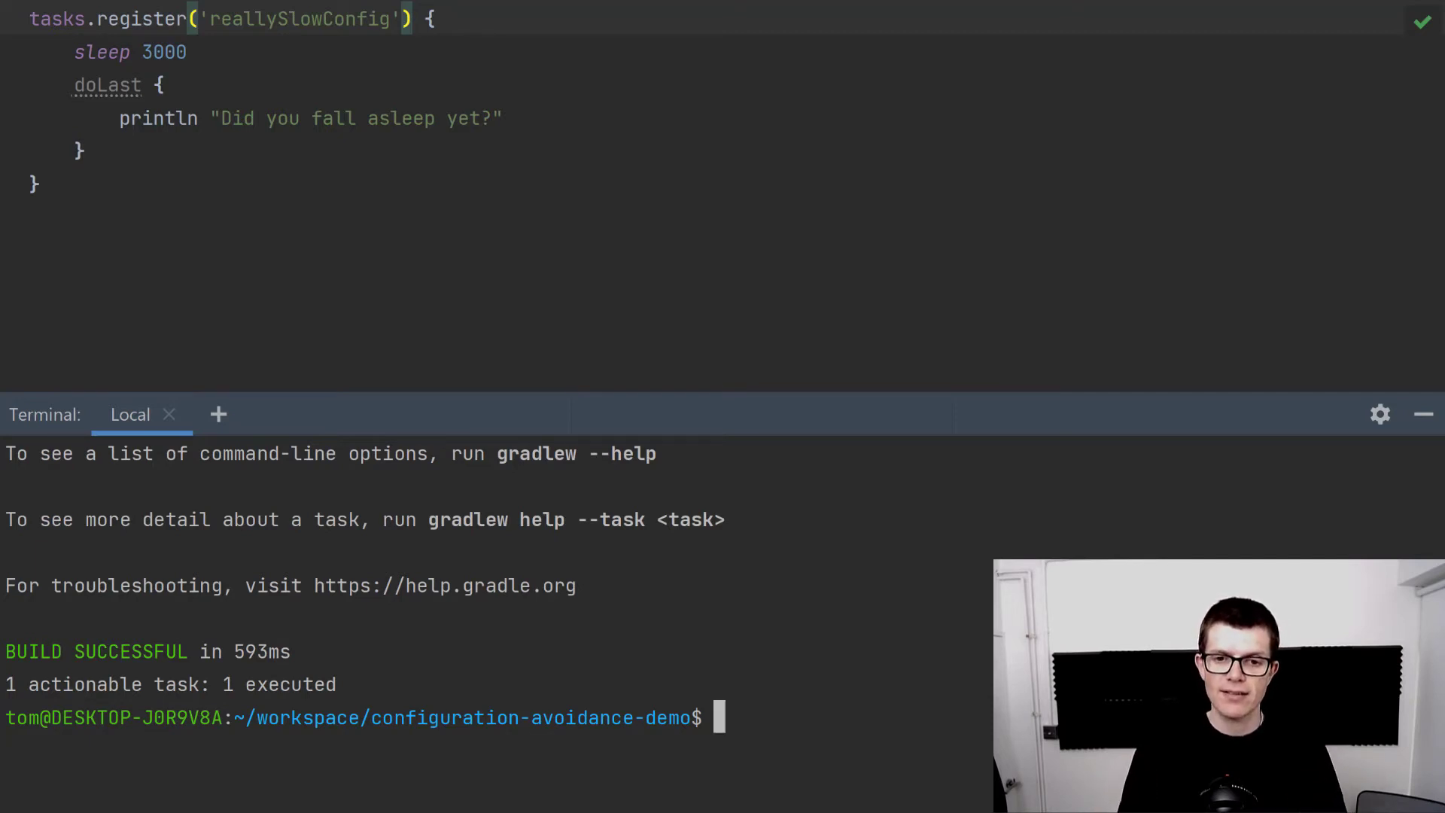
type("./gradlew reallySlowConfig")
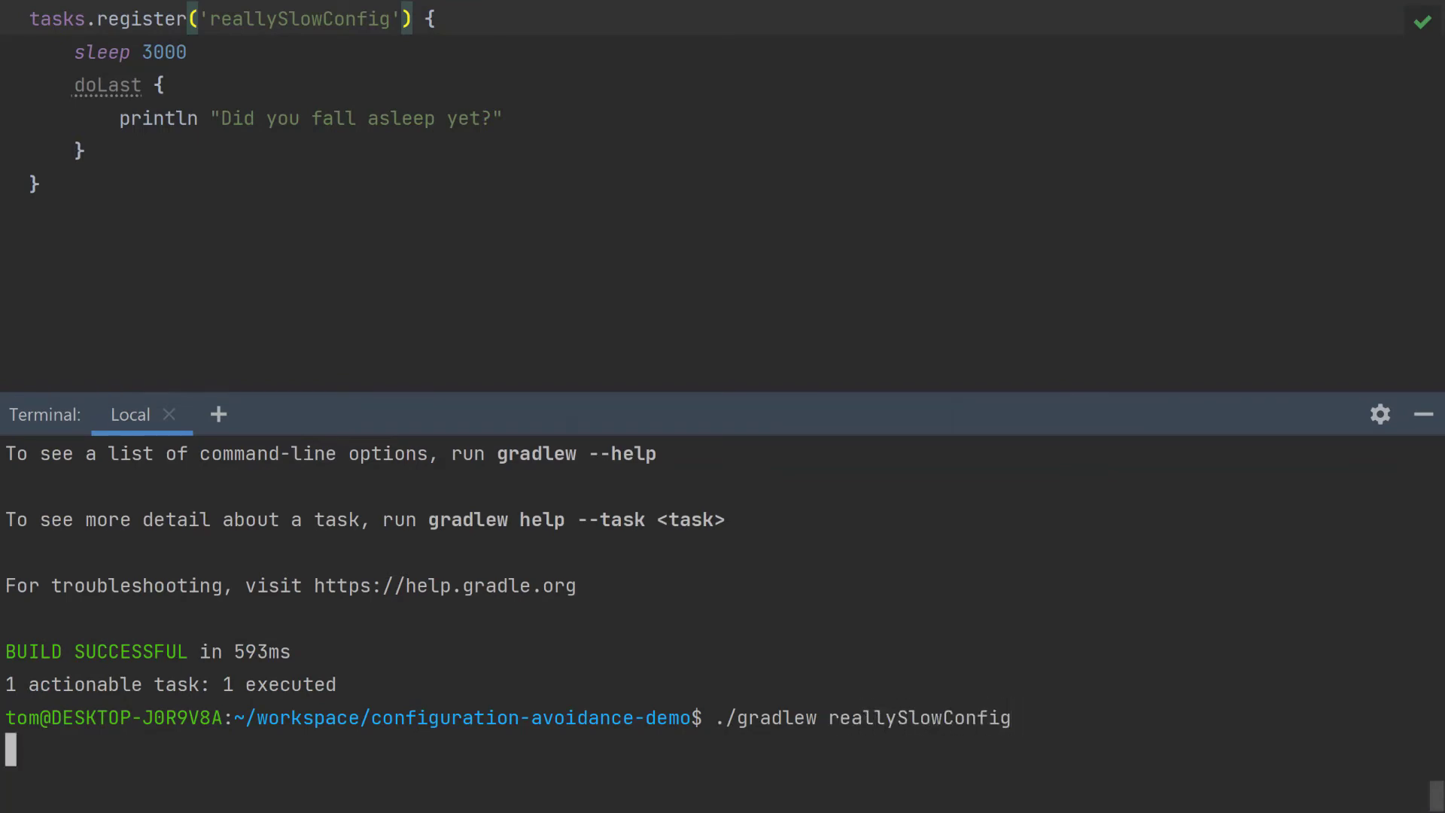
key("Enter")
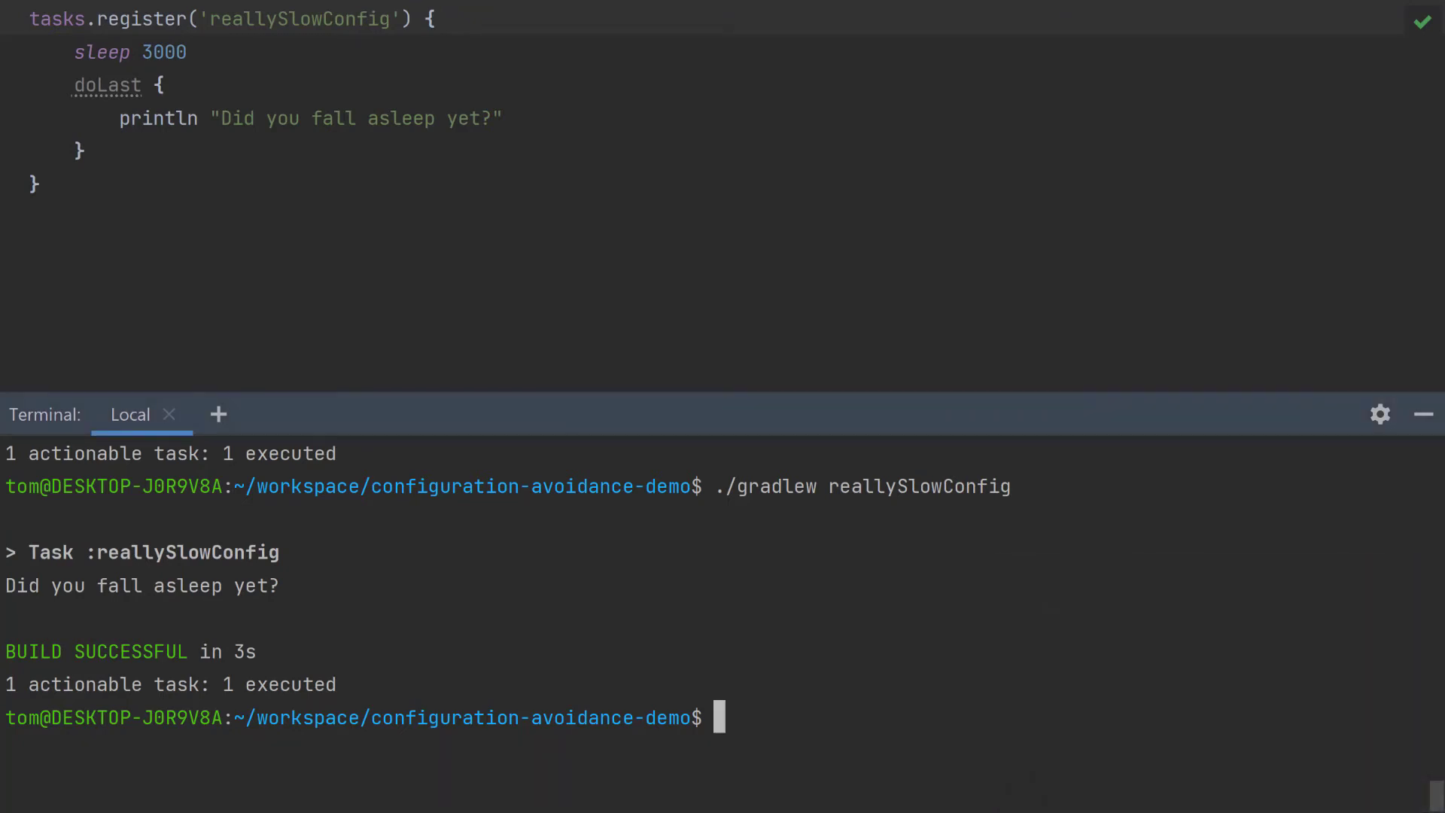
Run ./gradlew reallySlowConfig --scan and answer yes to the Terms of Service.
type("./gradlew reallySlowConfig")
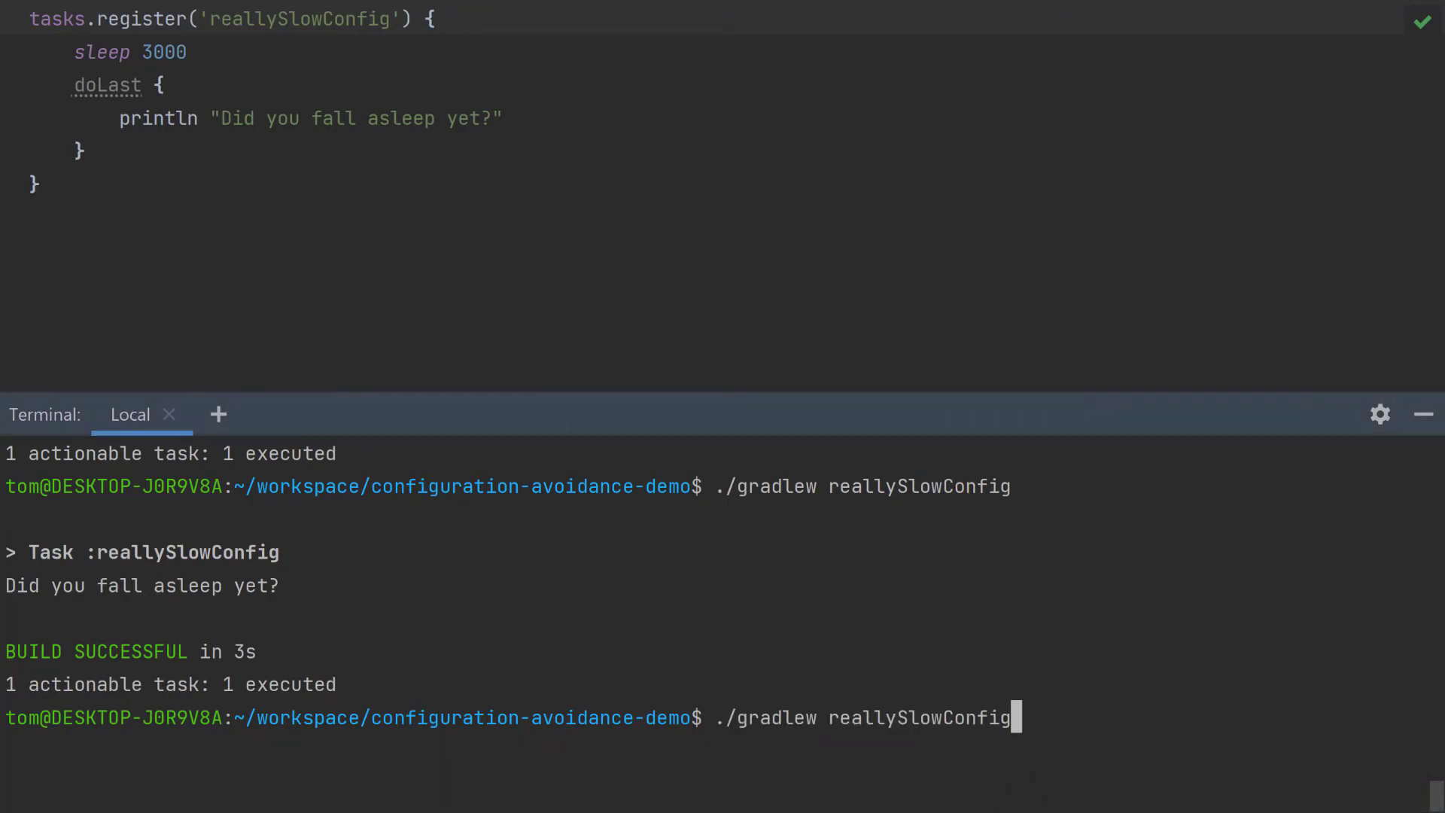
type("--")
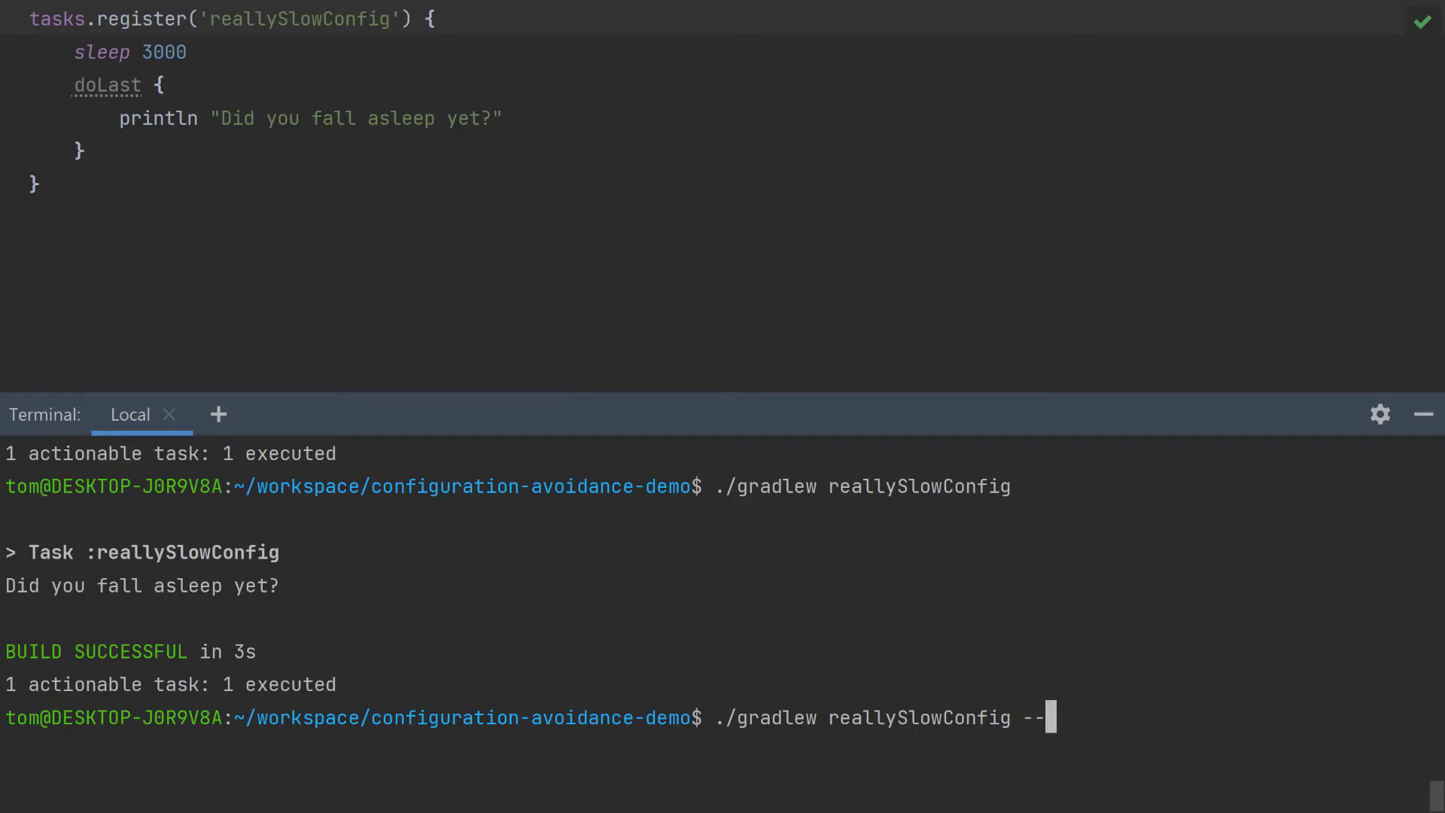
type("scan")
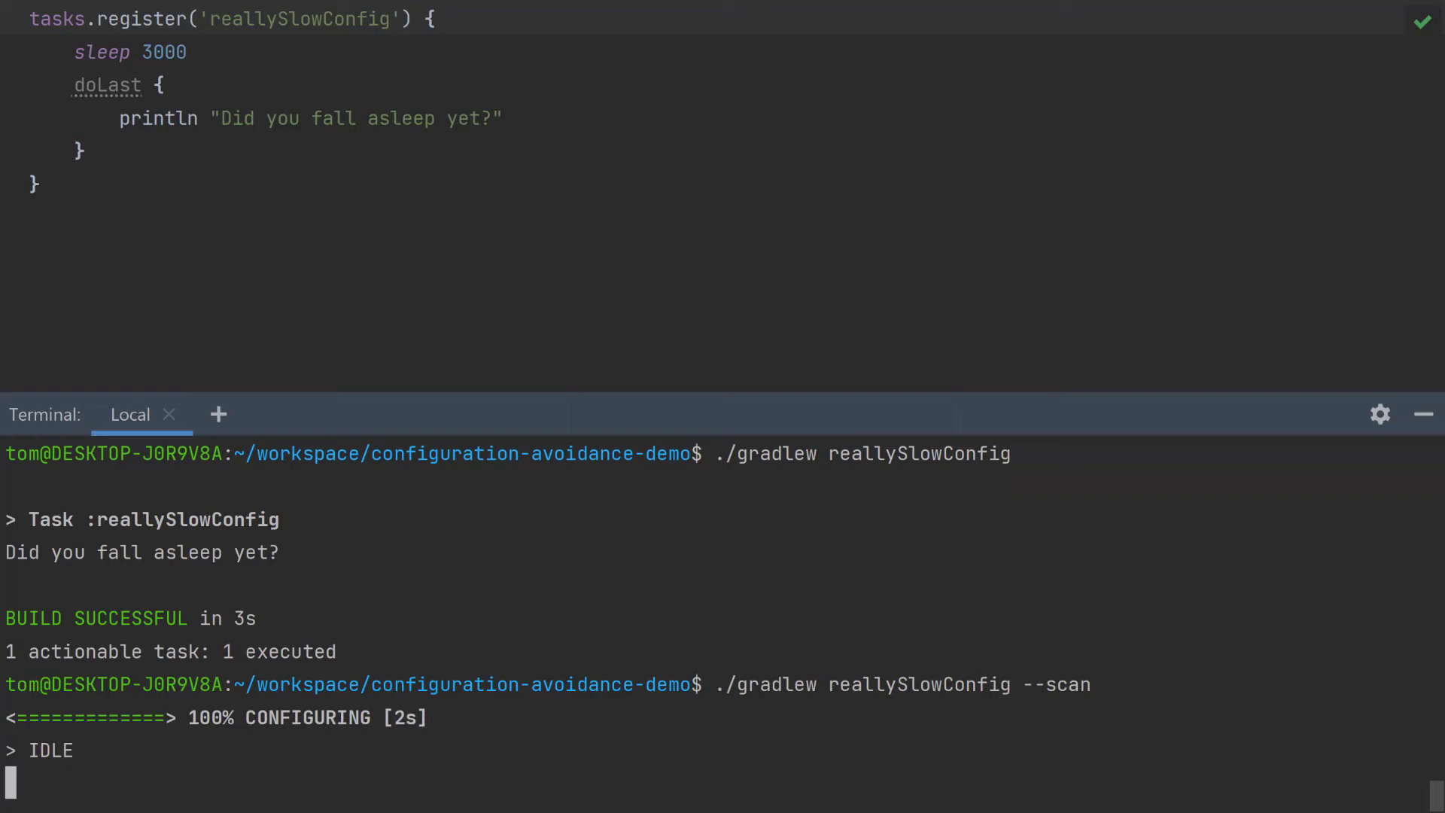
type("yes, no] yes")
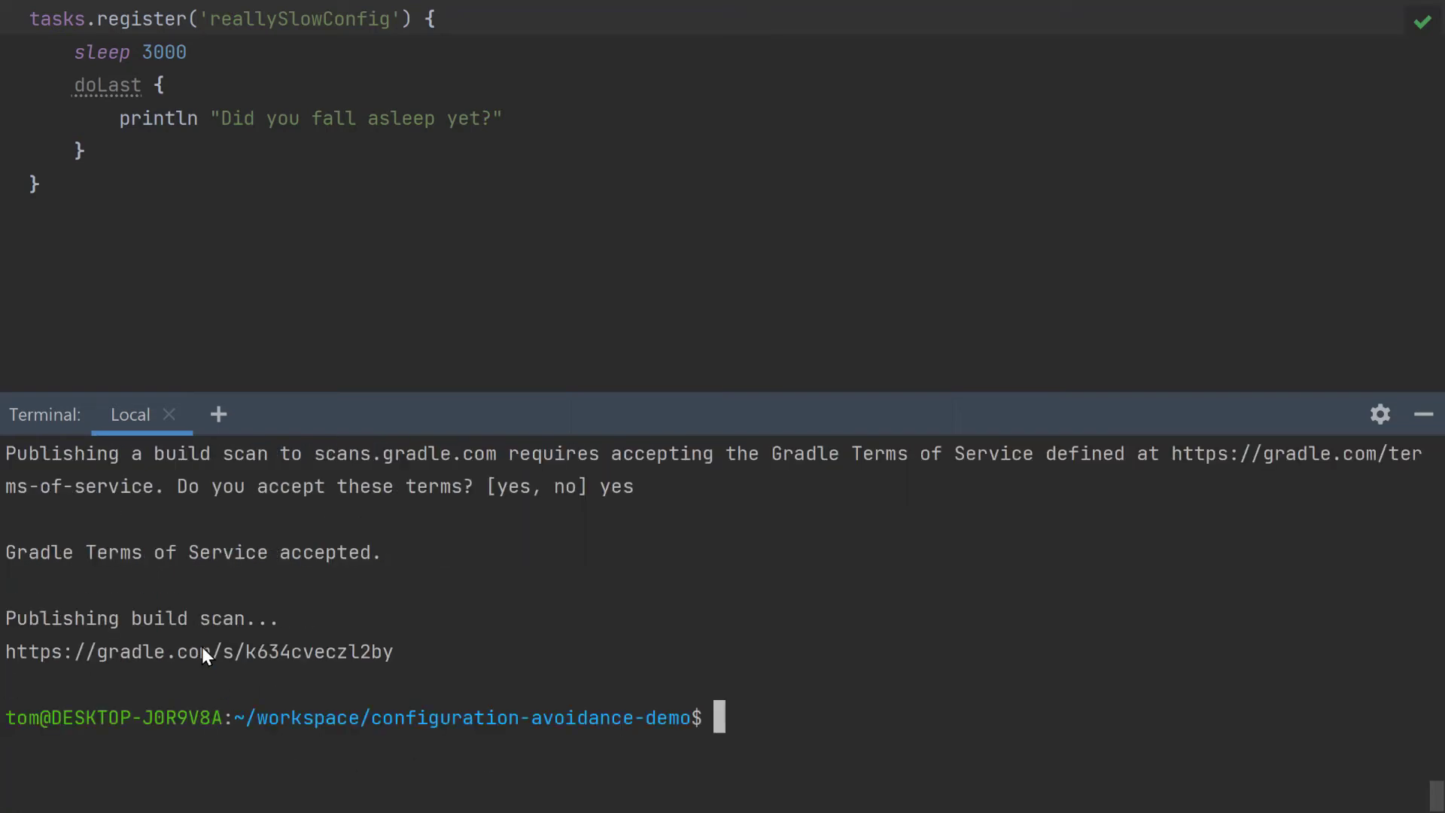
Follow the published build scan URL from the terminal into the browser.
double_click(208, 652)
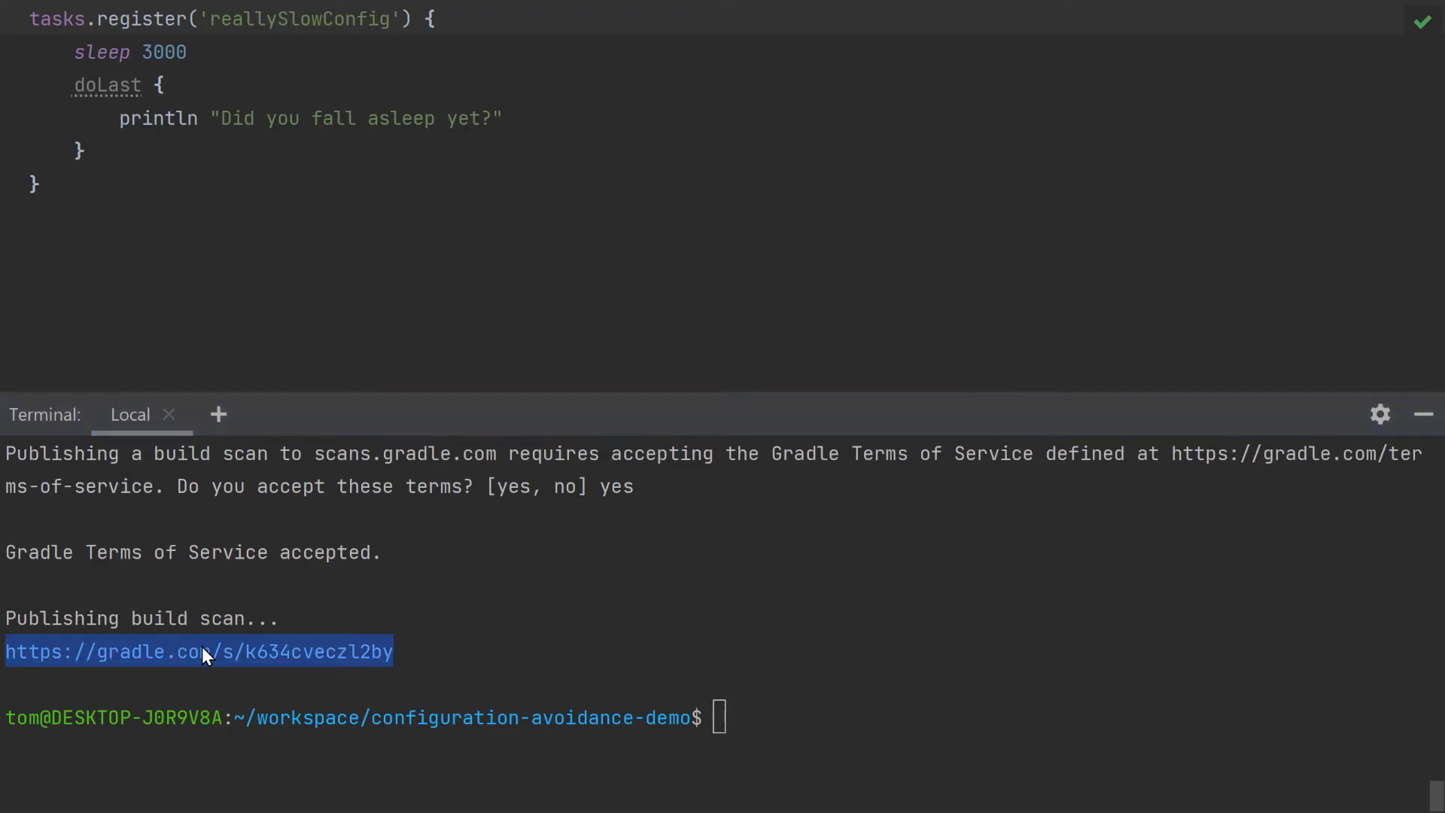
left_click(199, 652)
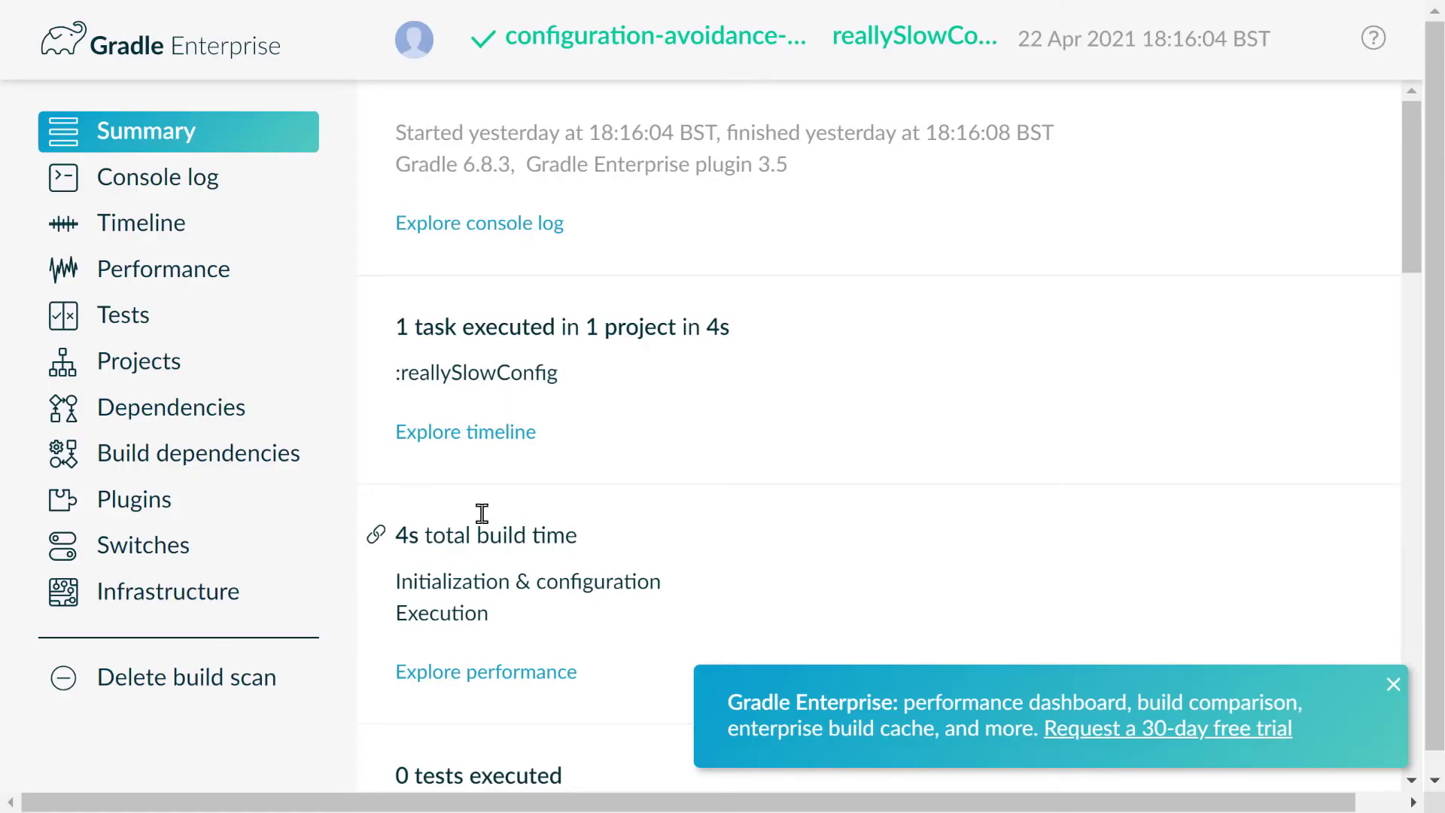
Show the scan's Performance > Configuration breakdown (3.169s, 1 task created) and dismiss the trial banner.
left_click(162, 268)
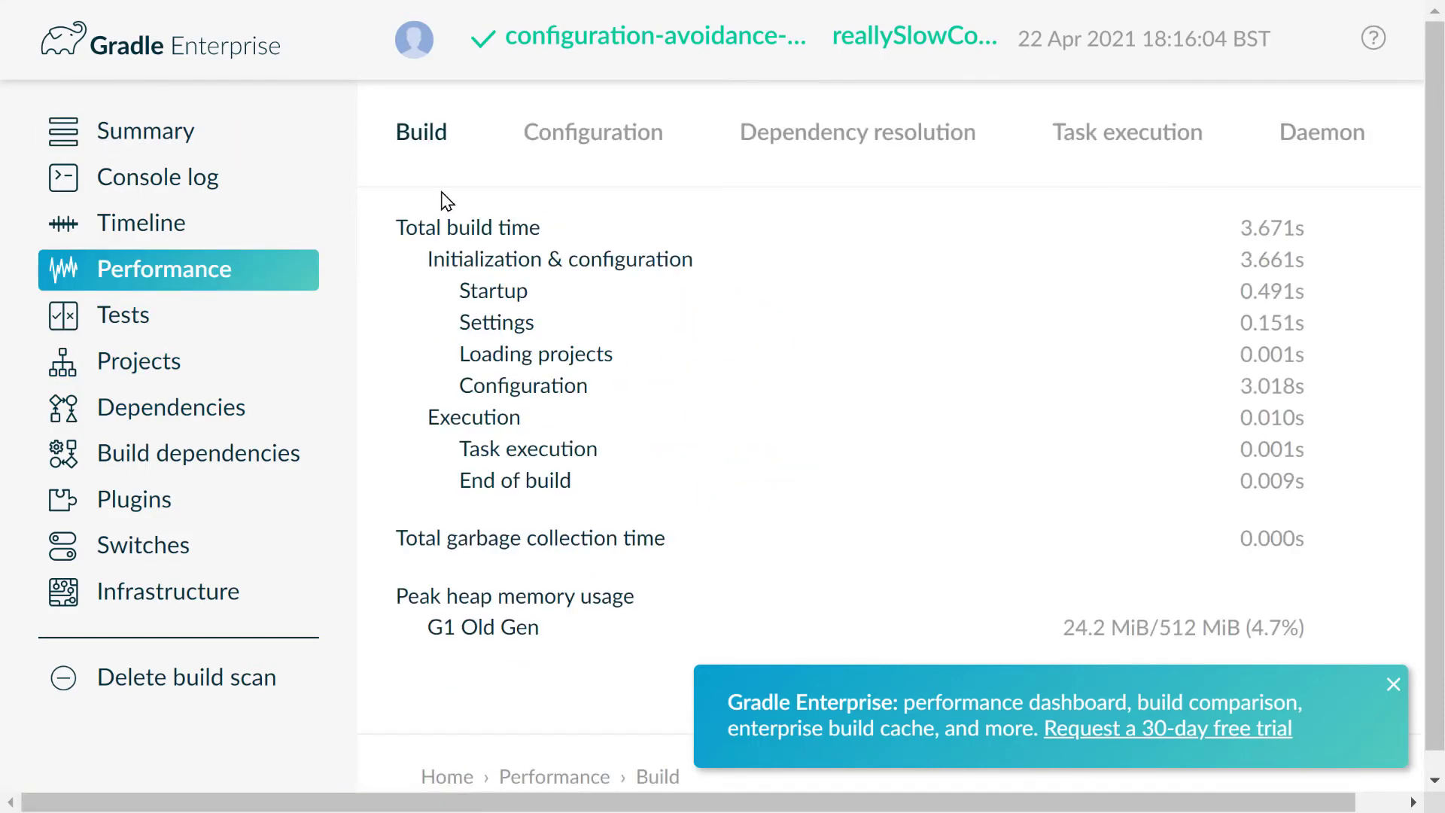
left_click(593, 132)
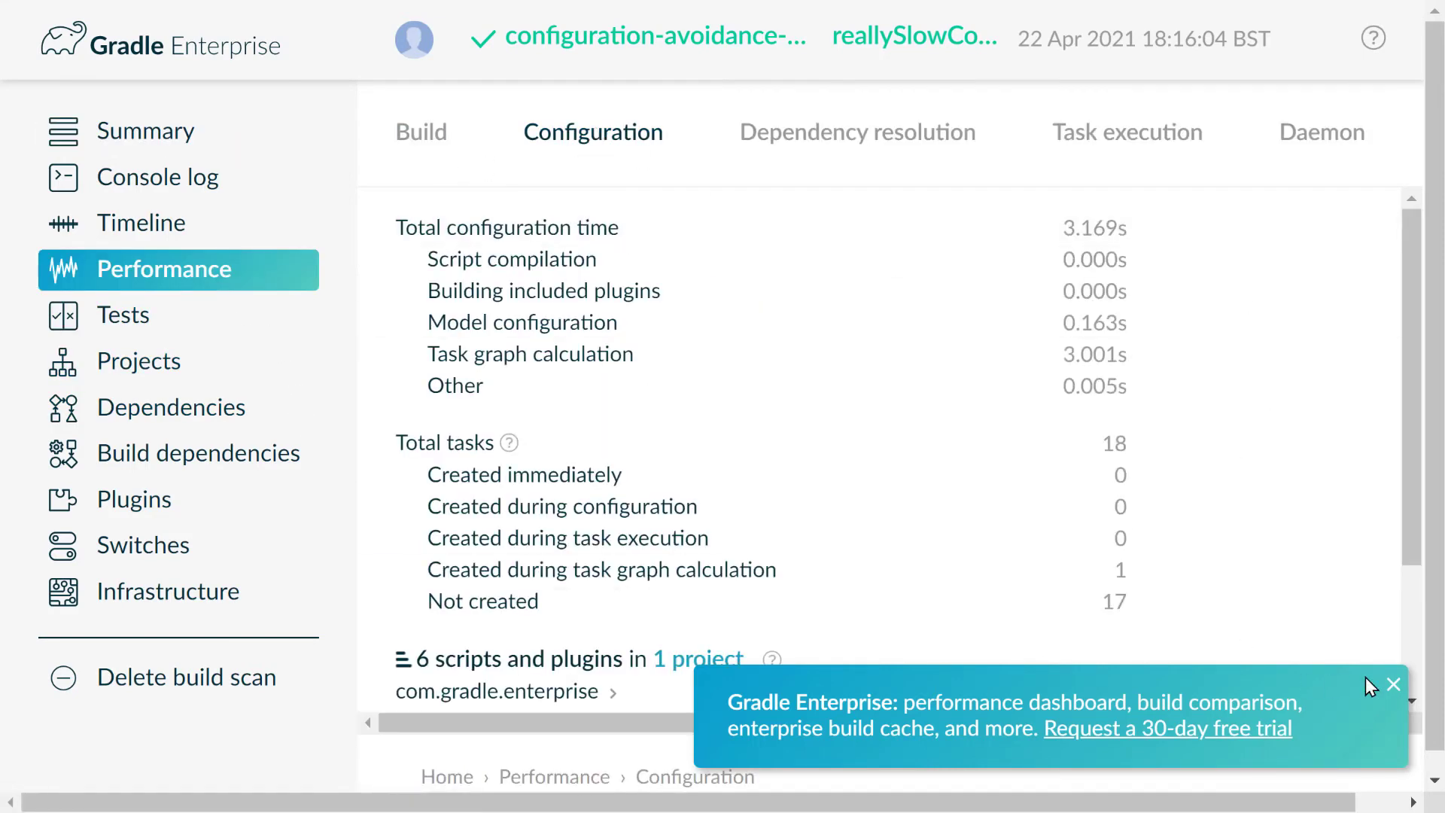
left_click(1393, 684)
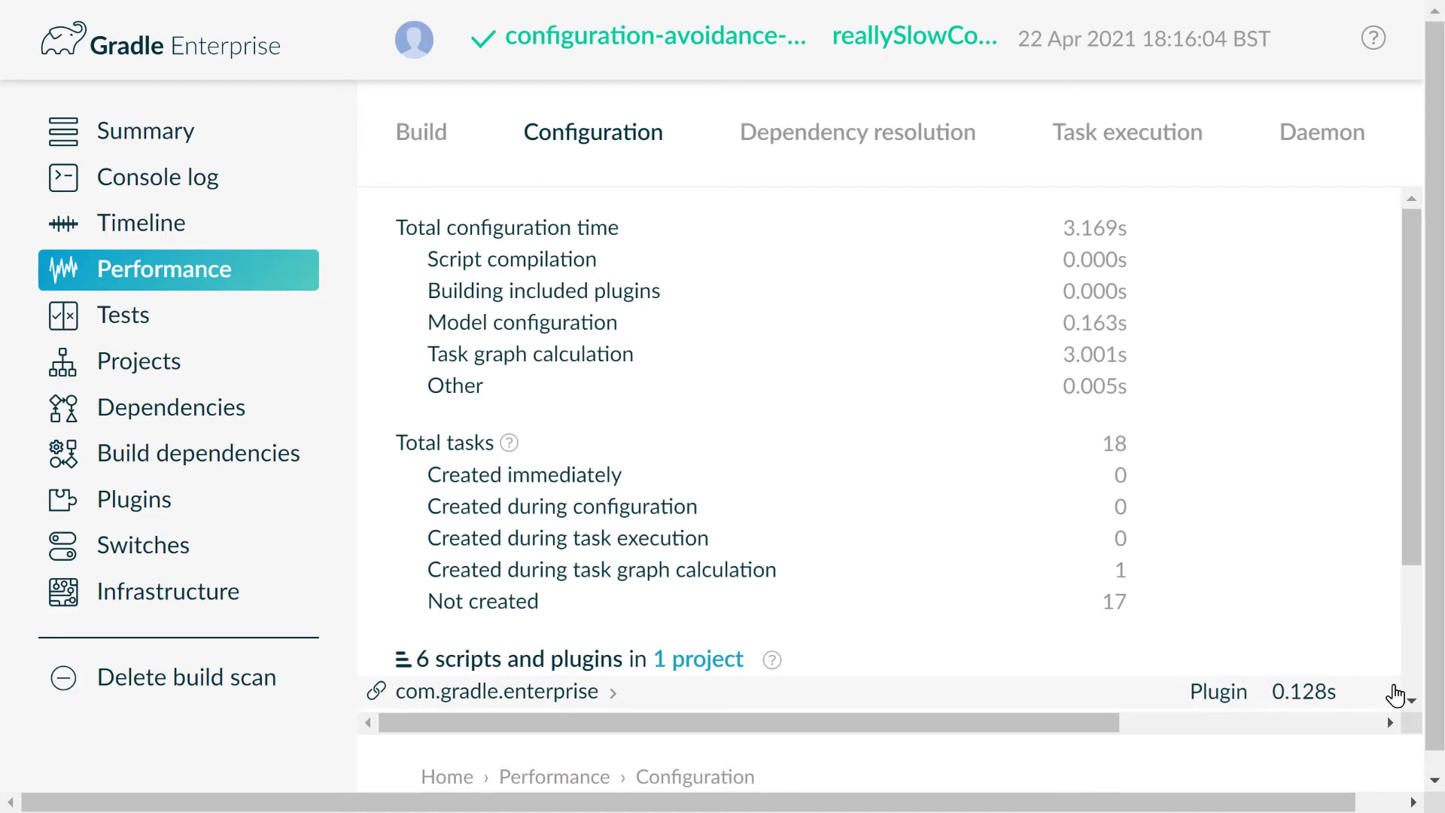
mouse_move(1289, 506)
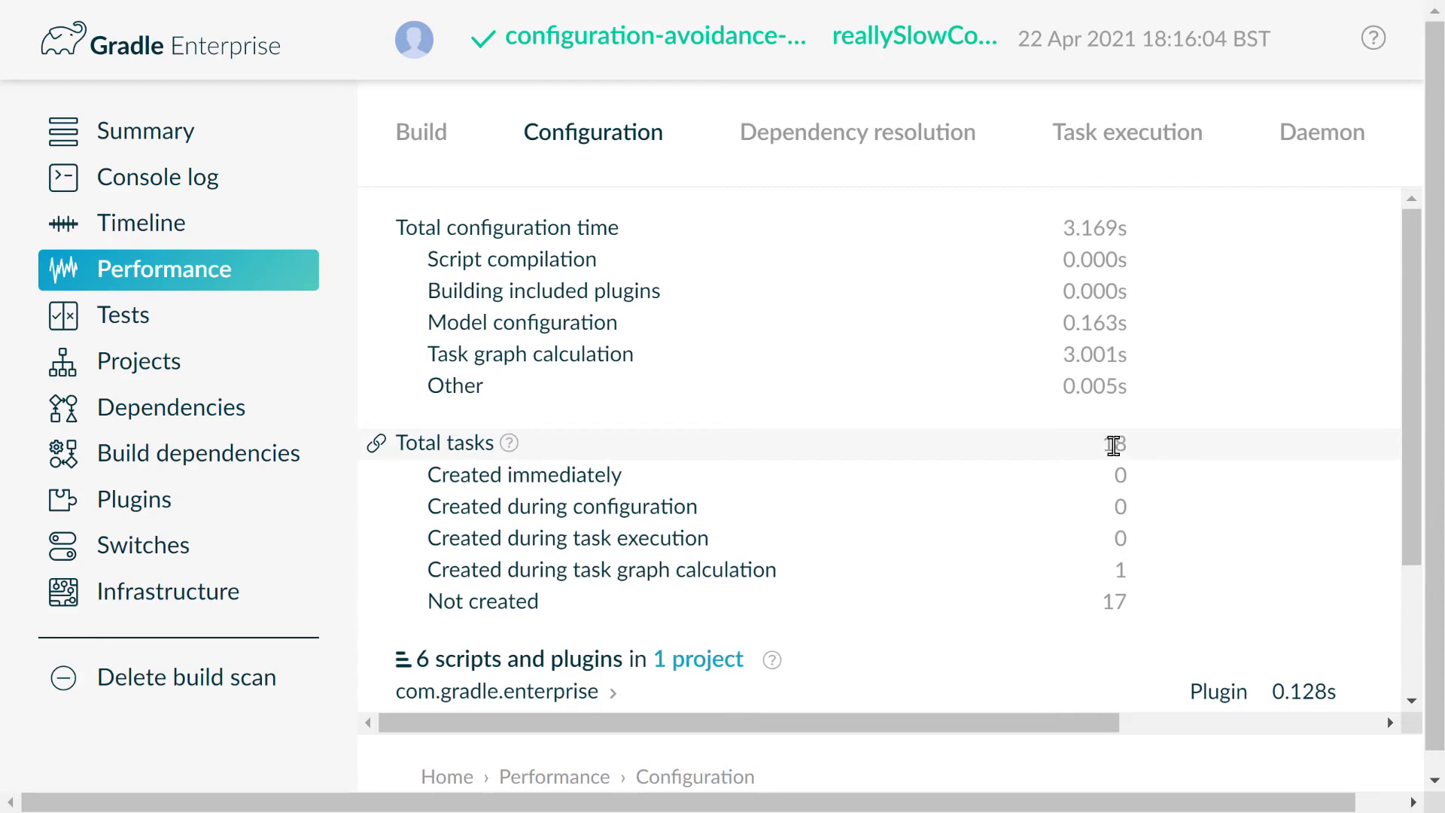
mouse_move(1099, 442)
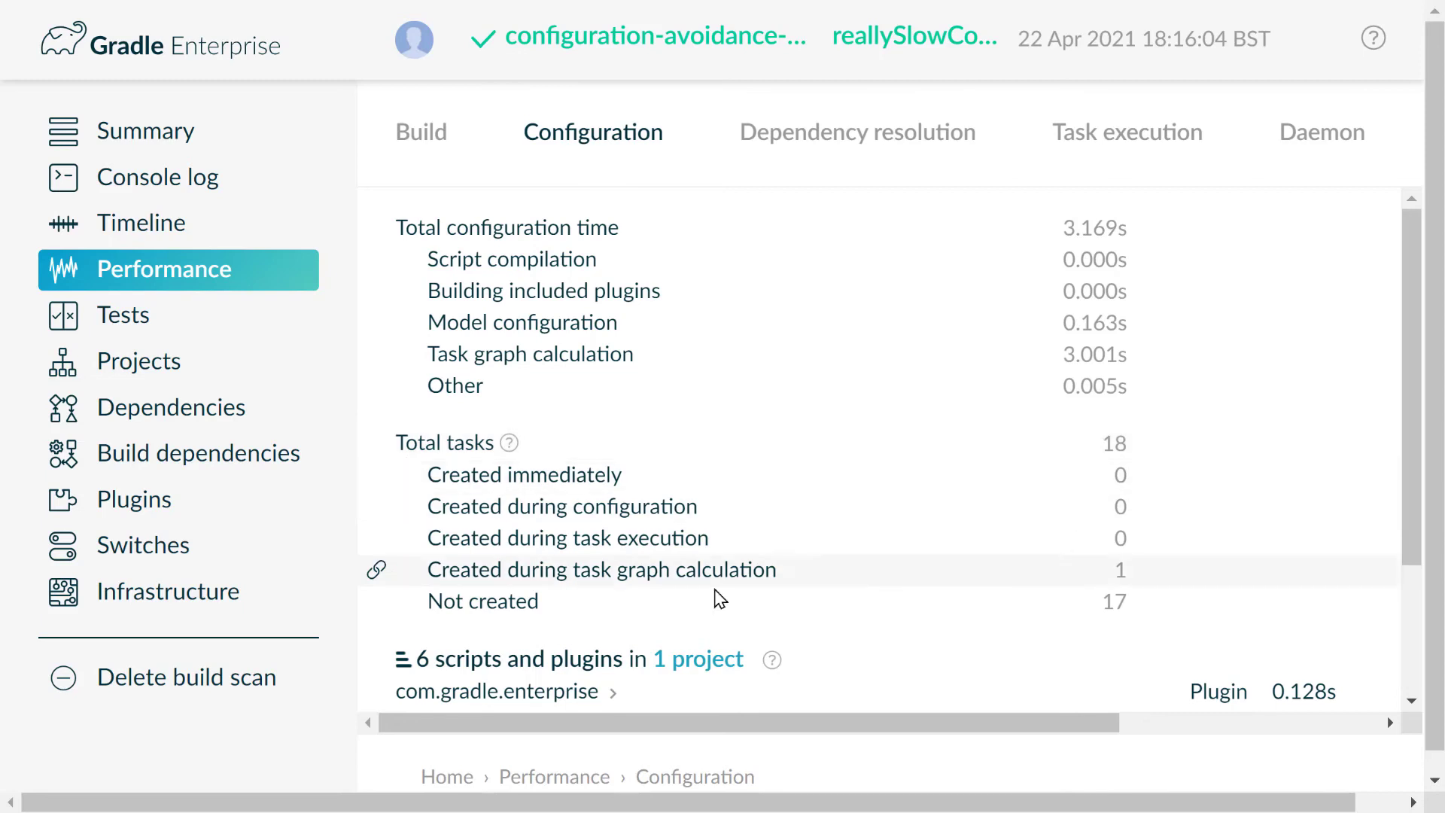
mouse_move(428, 578)
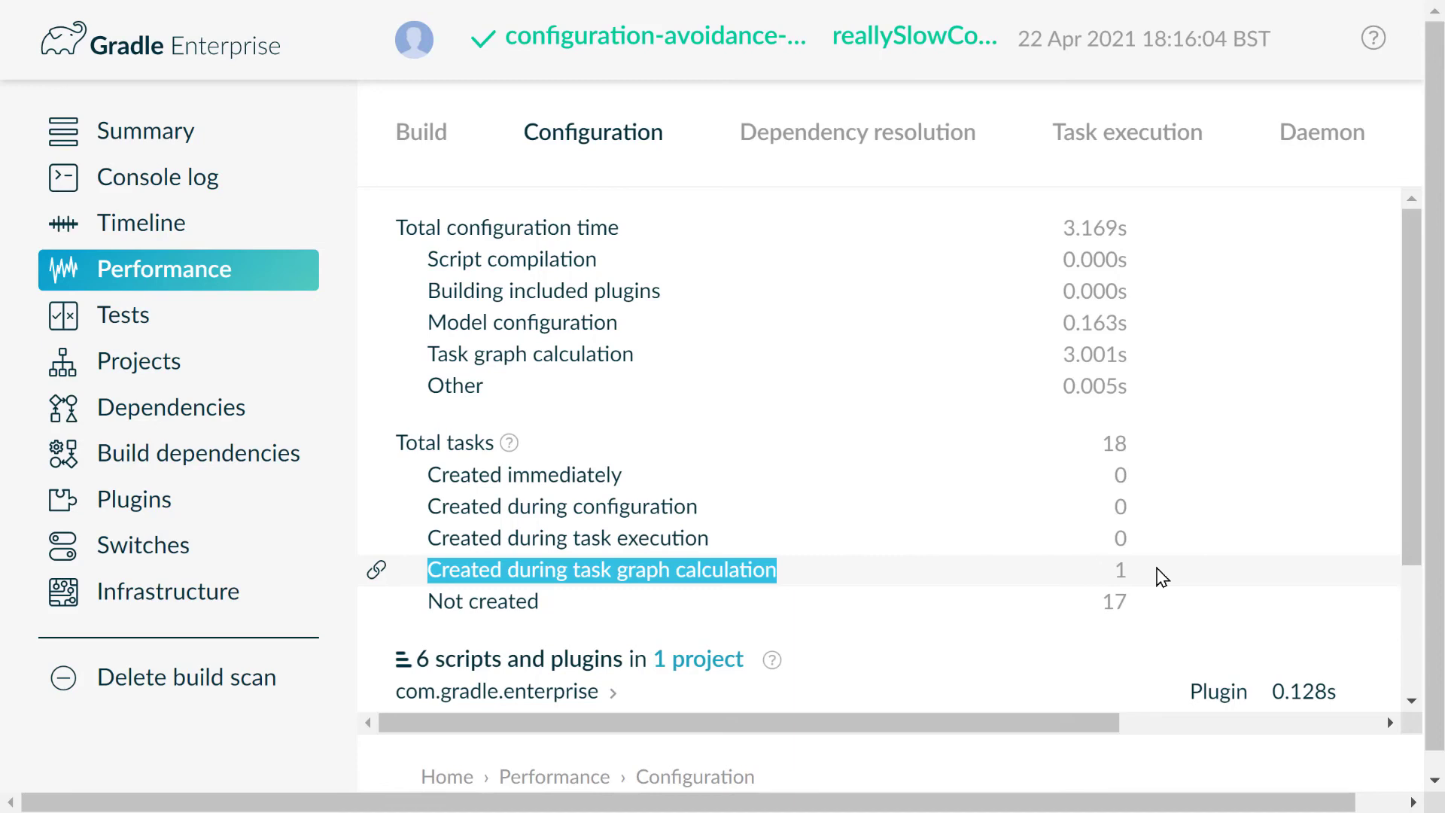
mouse_move(444, 474)
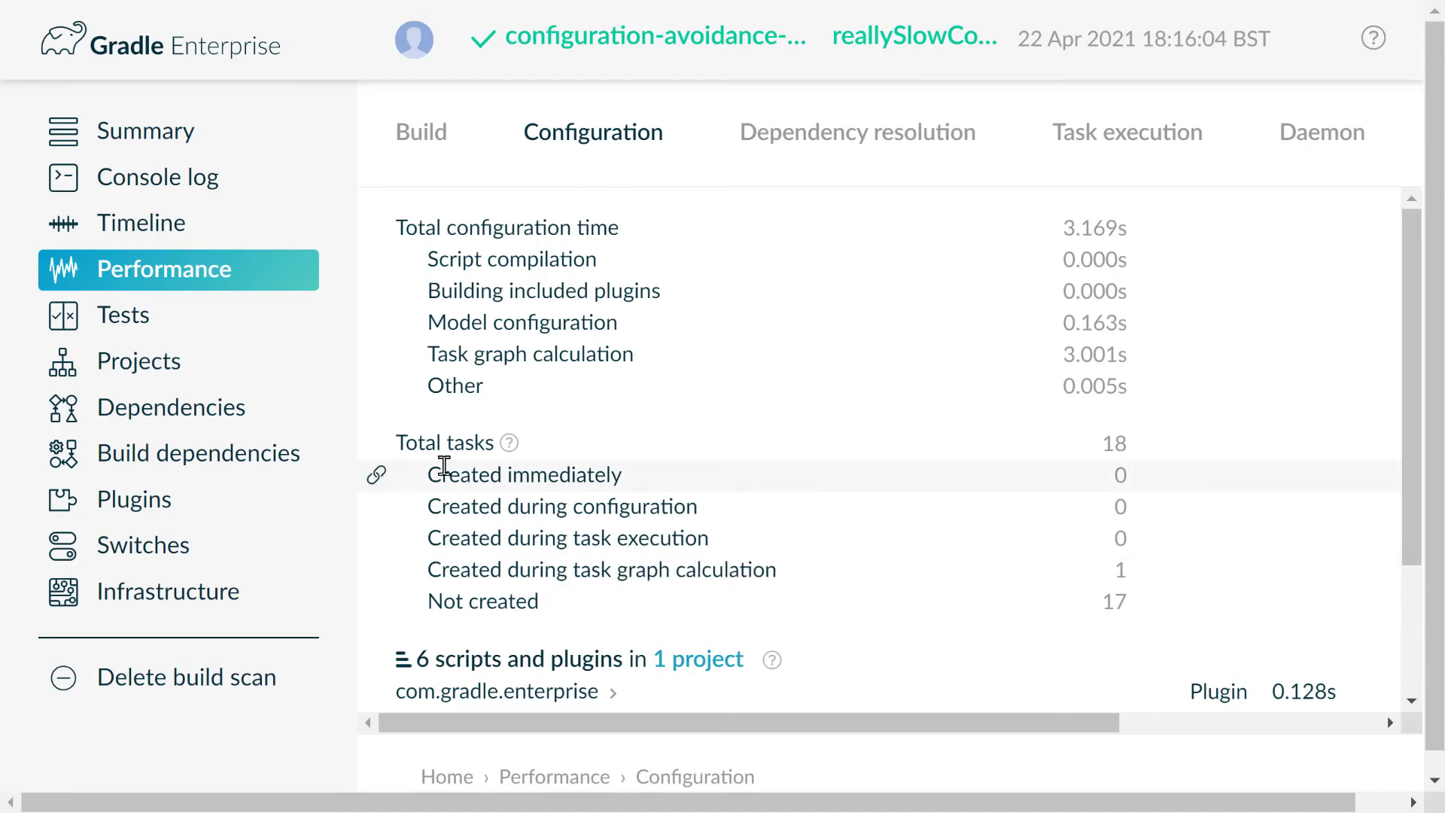